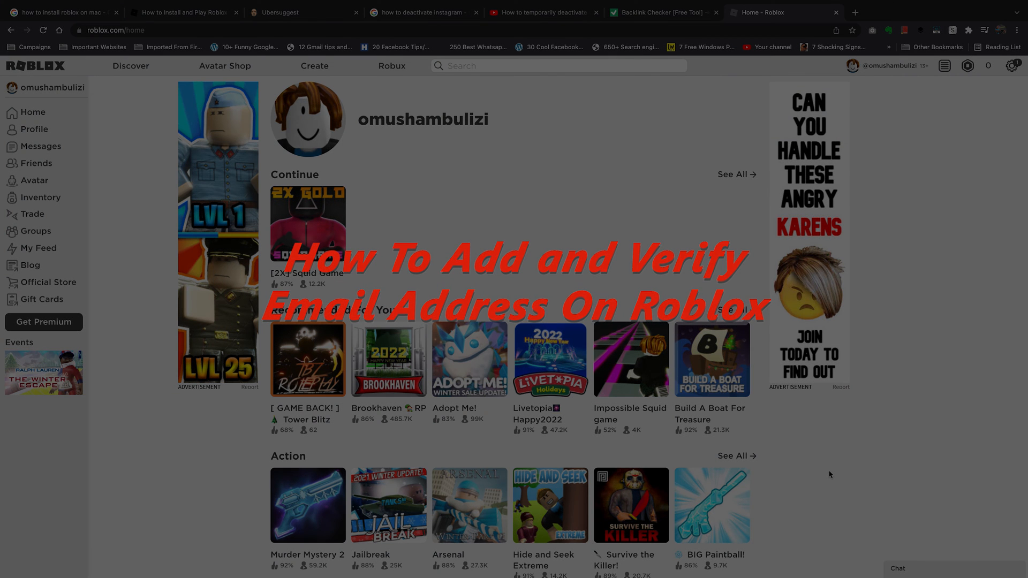
{"action": "mouse_move", "coordinate": [834, 476]}
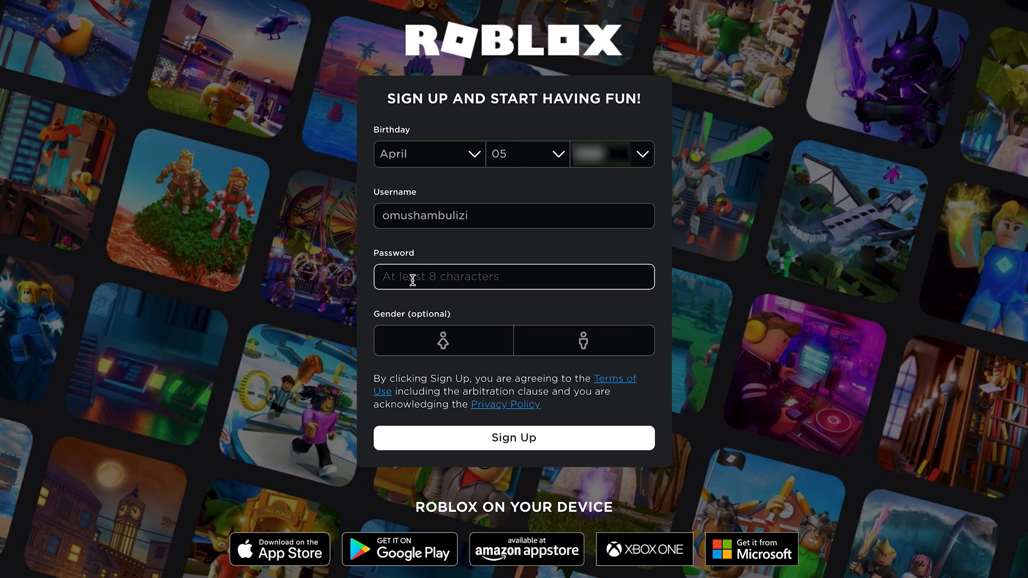
Enter a password, choose Male as gender, and submit the new Roblox account.
{"action": "type", "text": "password"}
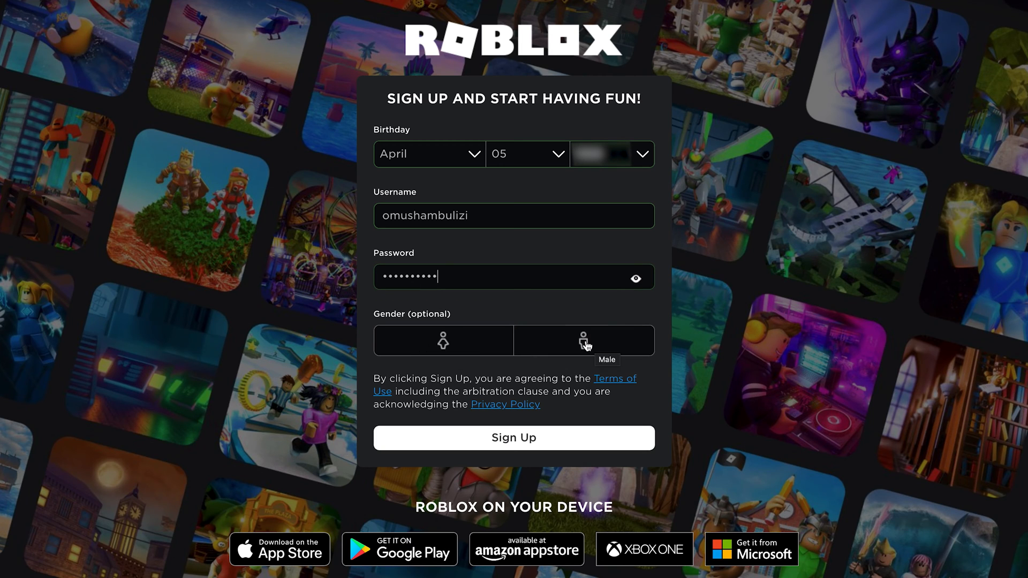
{"action": "left_click", "coordinate": [584, 340]}
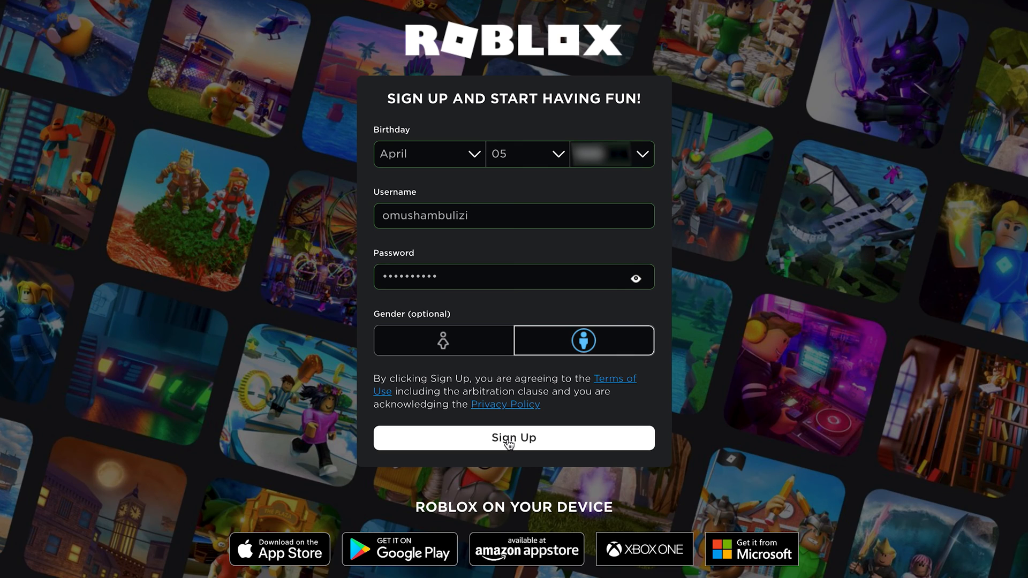
{"action": "left_click", "coordinate": [514, 438]}
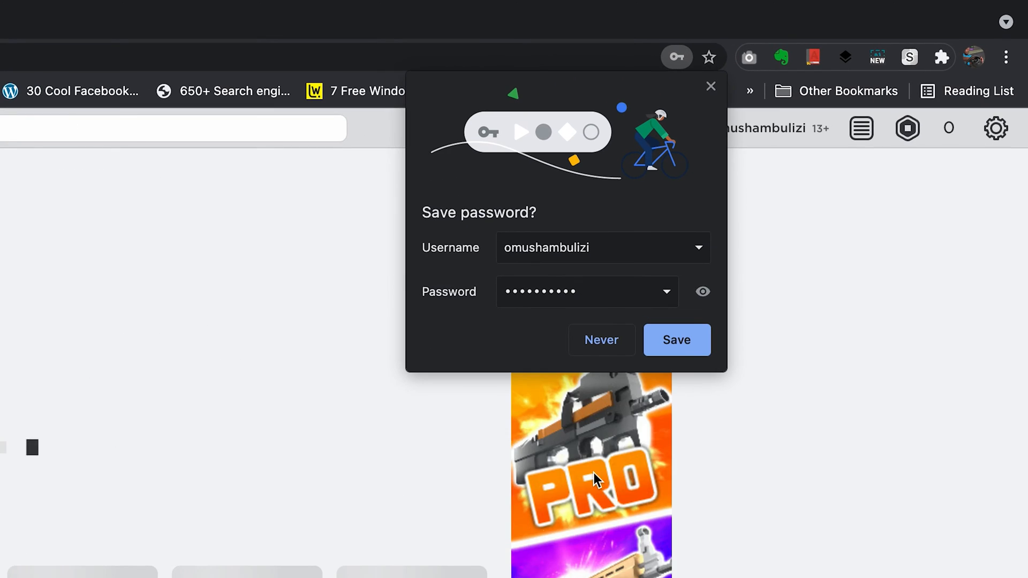
Save the new Roblox login in Chrome's password manager.
{"action": "left_click", "coordinate": [676, 339]}
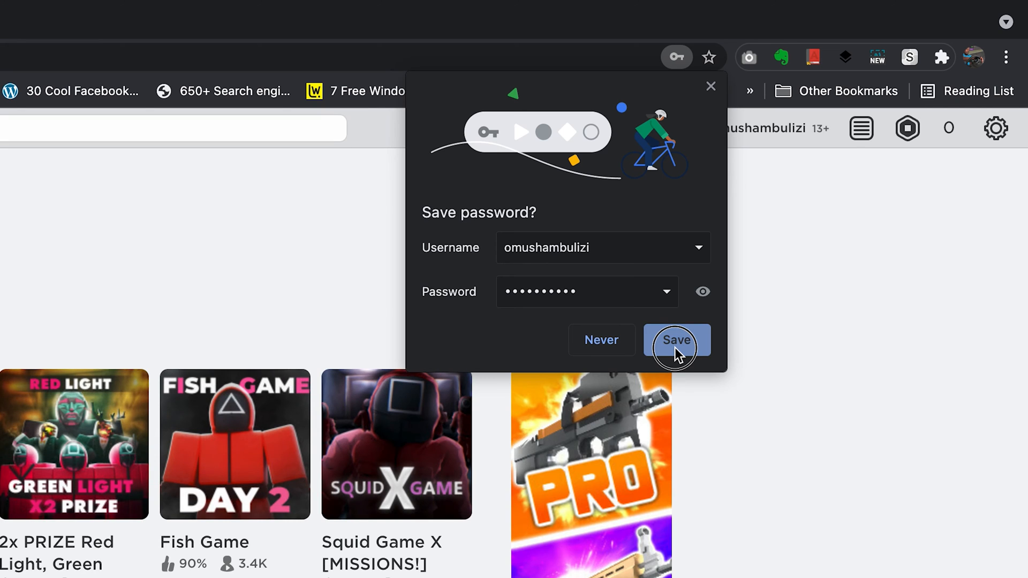
{"action": "left_click", "coordinate": [675, 340]}
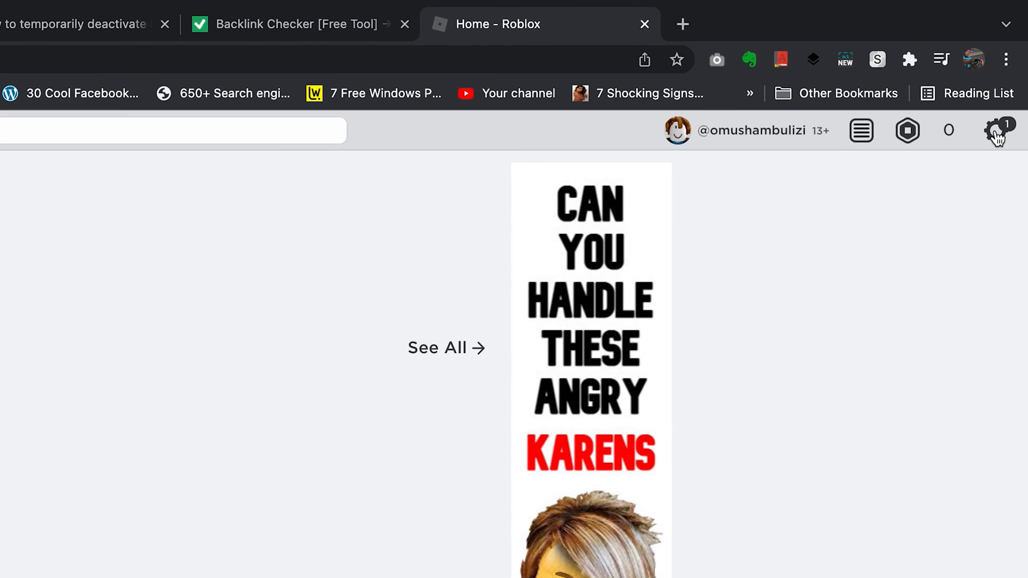
Open Roblox My Settings from the gear icon to view Account Info.
{"action": "left_click", "coordinate": [997, 130]}
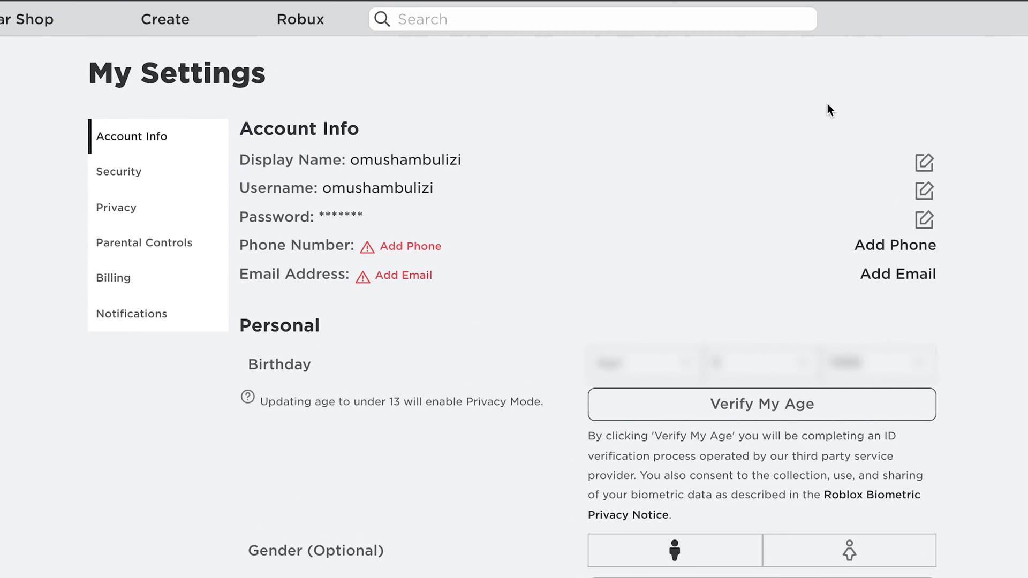
{"action": "mouse_move", "coordinate": [341, 302]}
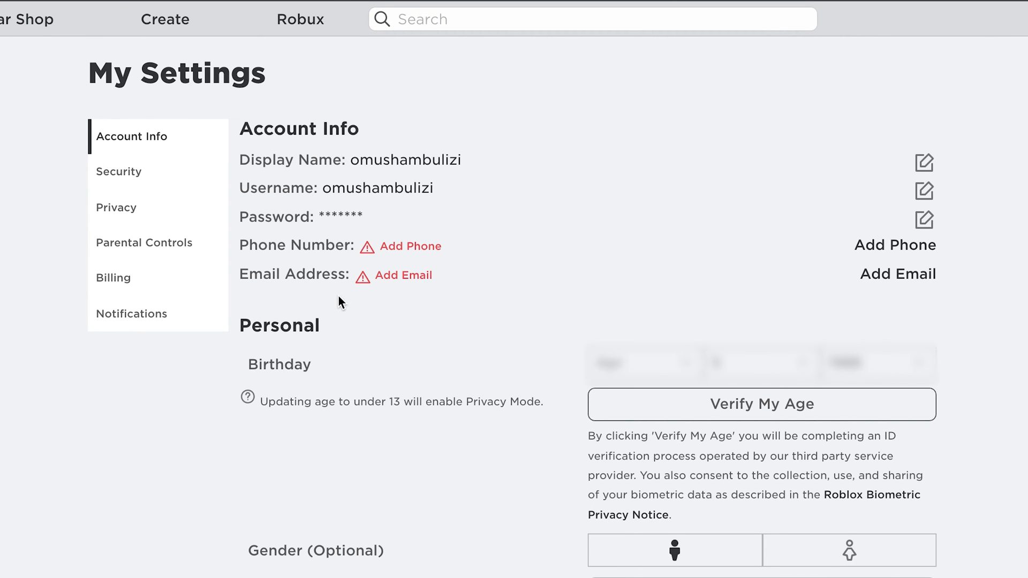
{"action": "mouse_move", "coordinate": [663, 295]}
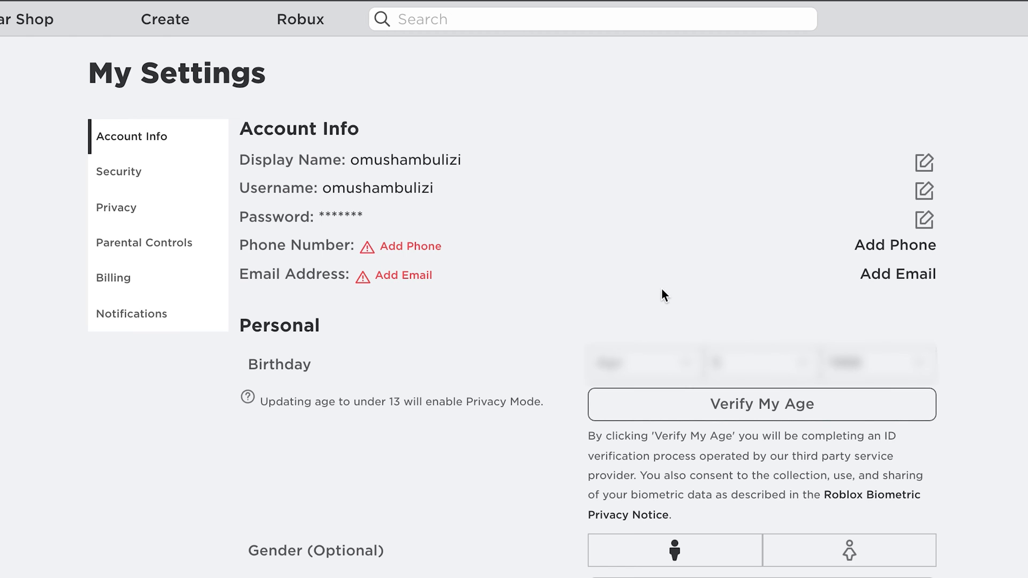
{"action": "mouse_move", "coordinate": [386, 291]}
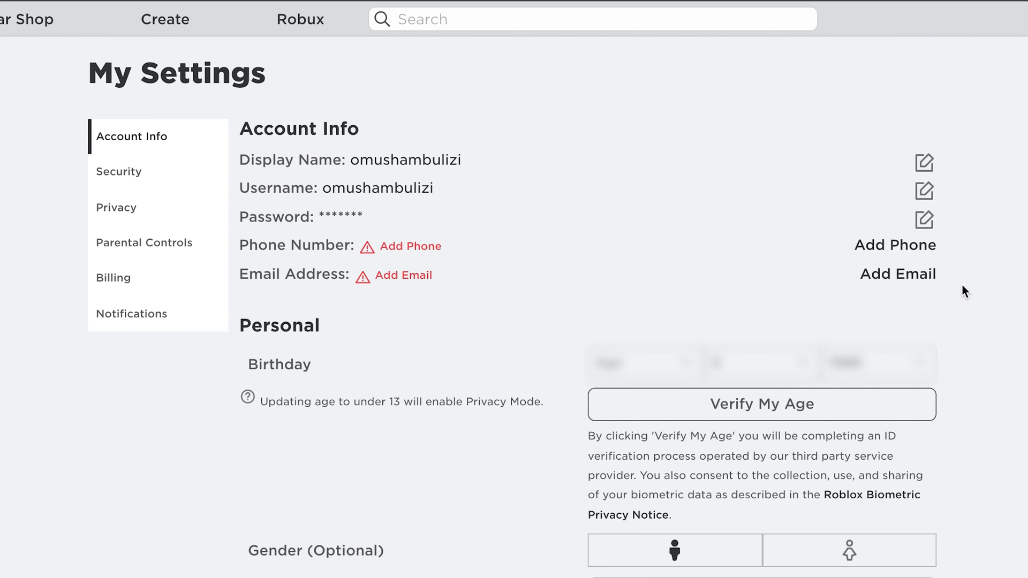
{"action": "mouse_move", "coordinate": [898, 273]}
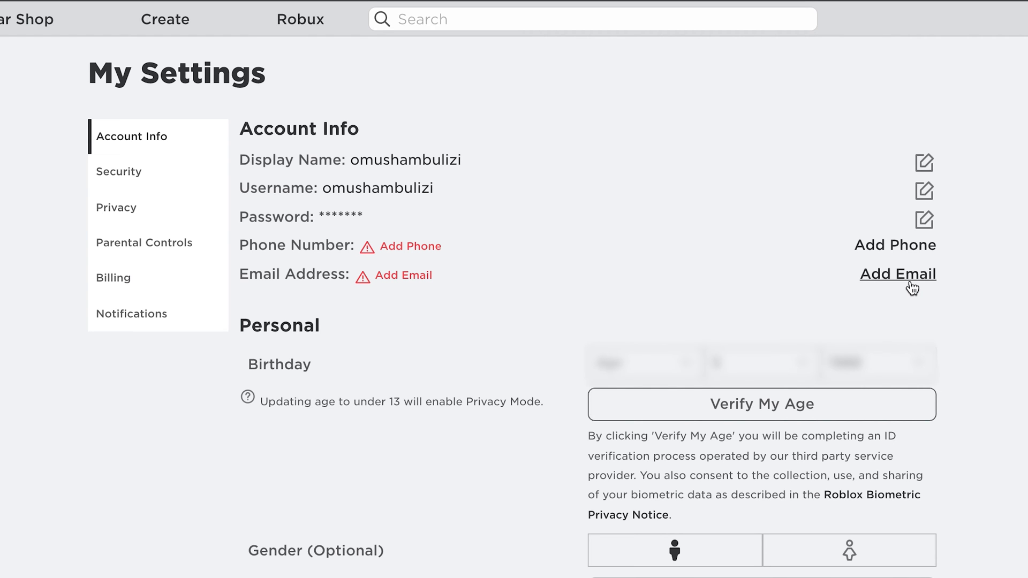
Add the autofilled email address to the account and acknowledge the verification-sent notice.
{"action": "left_click", "coordinate": [898, 274]}
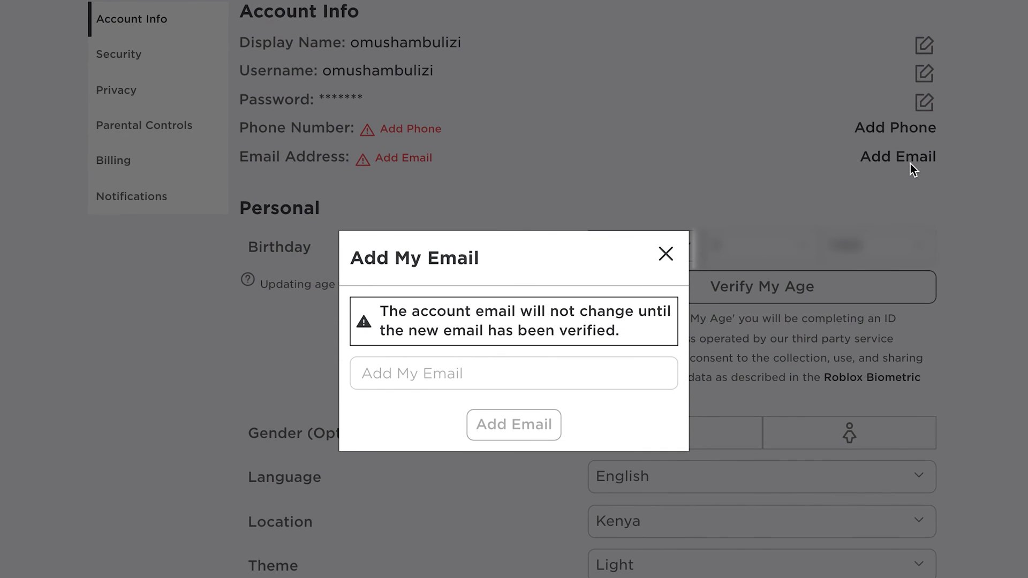
{"action": "mouse_move", "coordinate": [498, 330]}
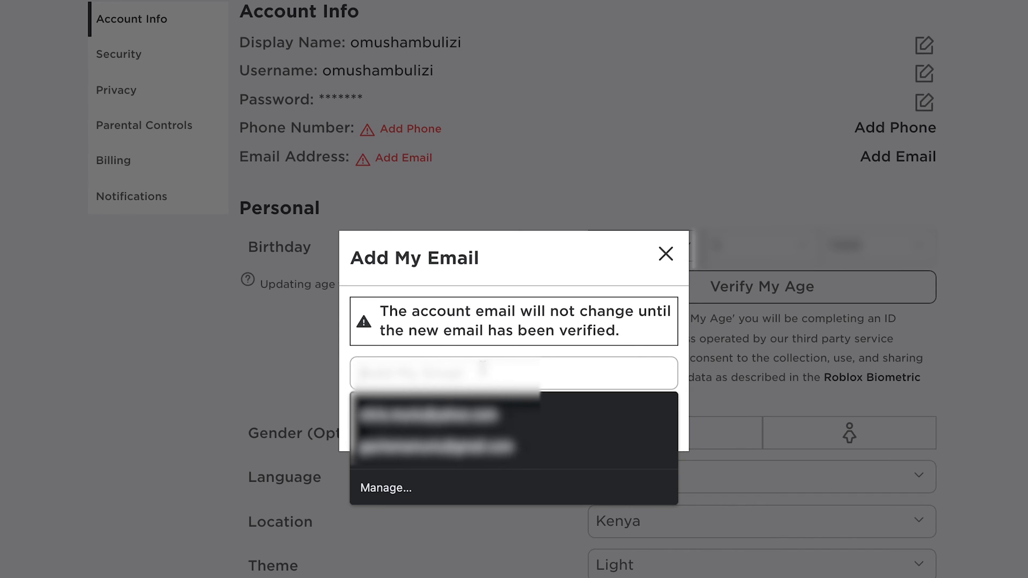
{"action": "left_click", "coordinate": [430, 414]}
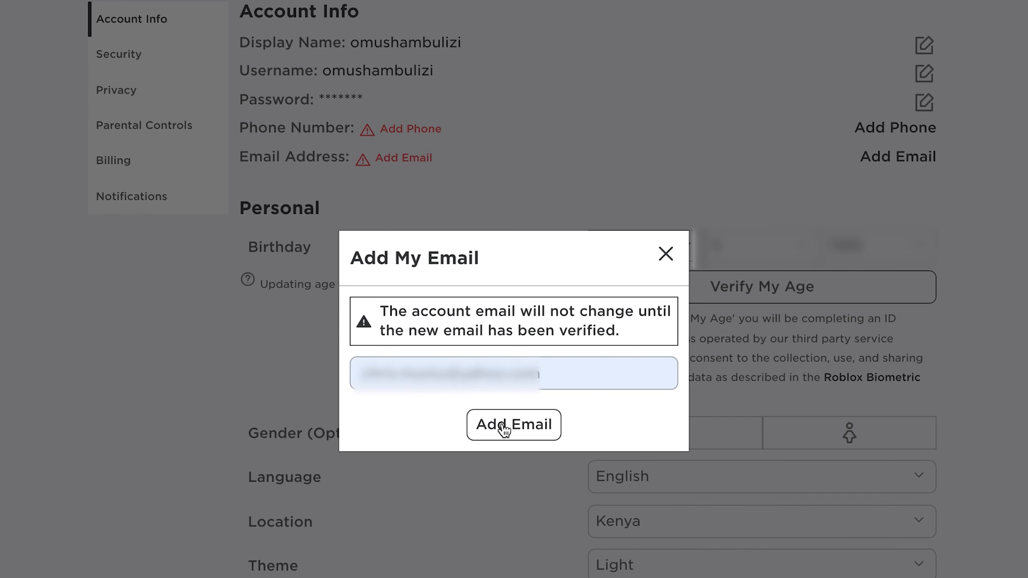
{"action": "left_click", "coordinate": [513, 424]}
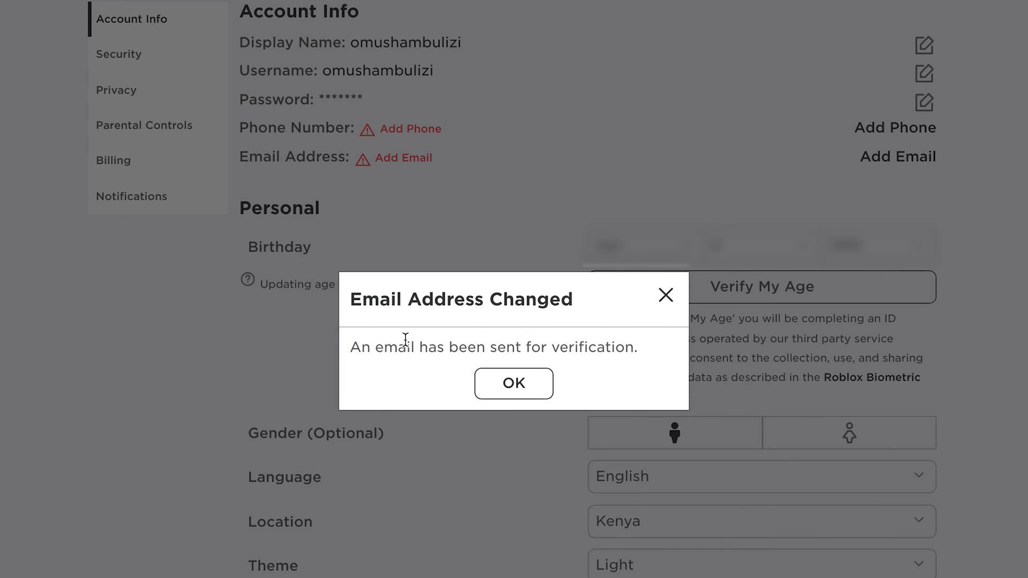
{"action": "left_click", "coordinate": [514, 383]}
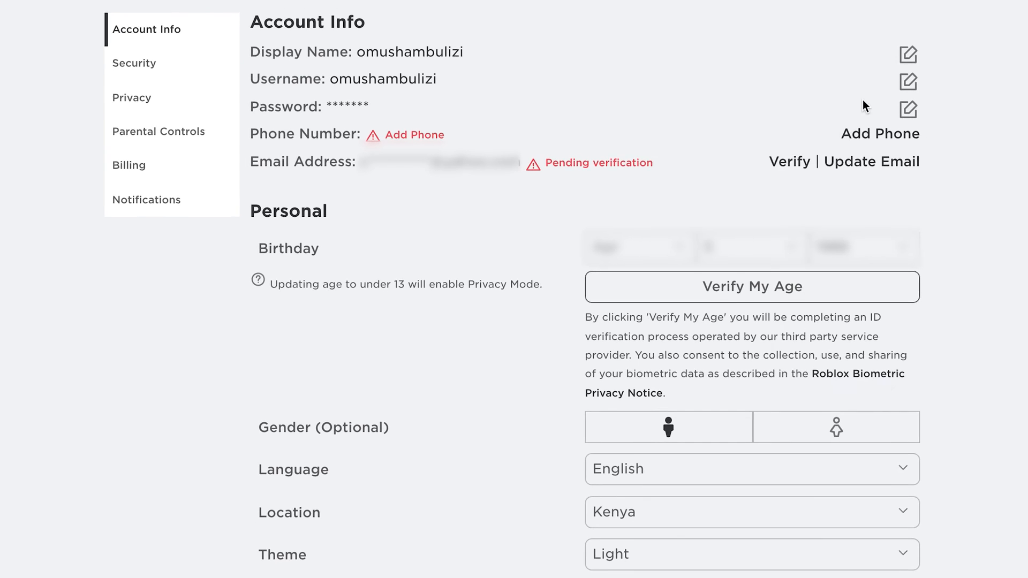
{"action": "left_click", "coordinate": [902, 12]}
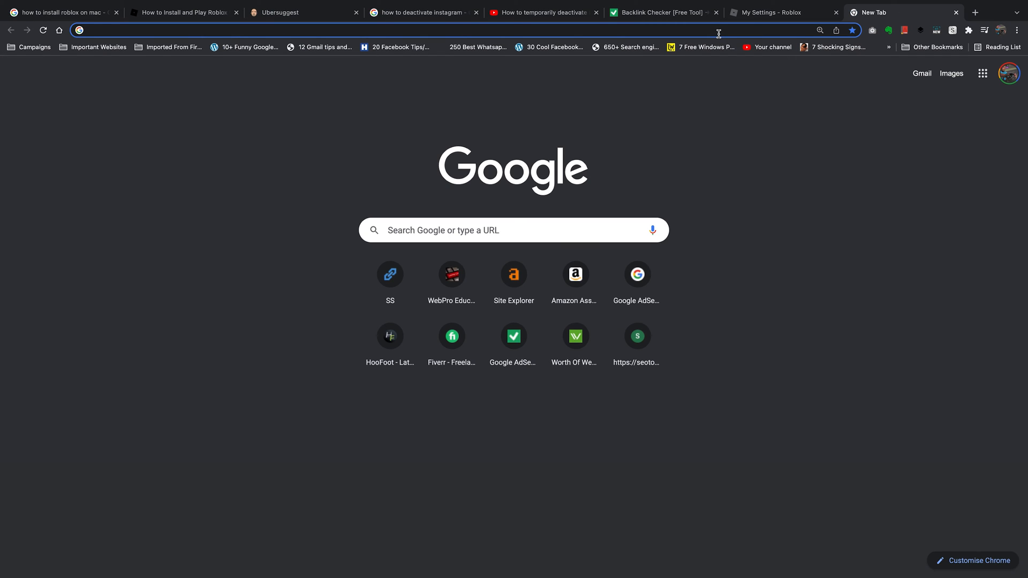
{"action": "type", "text": "yahoo"}
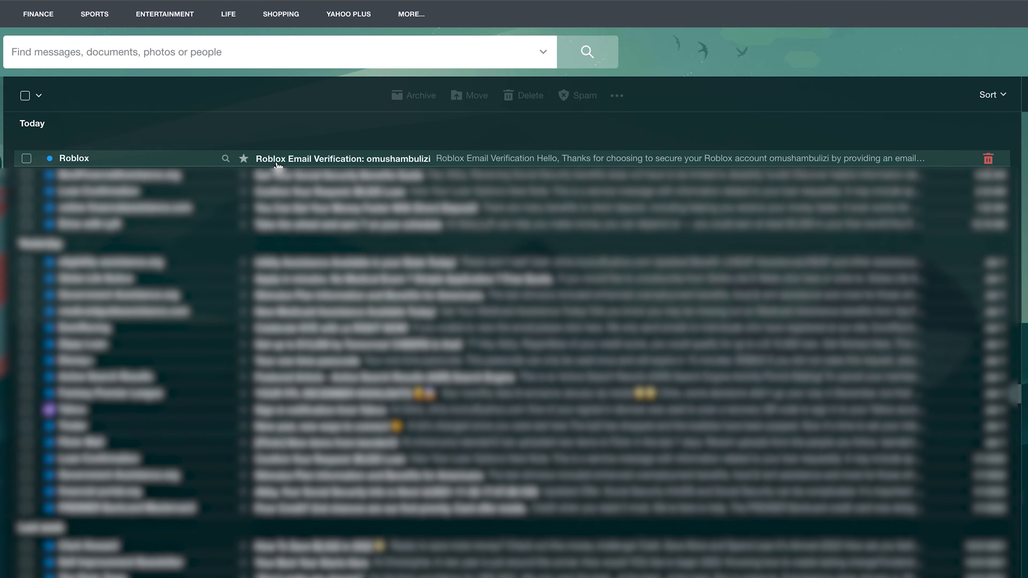
Open the Roblox Email Verification message and confirm the address with Verify Email.
{"action": "left_click", "coordinate": [341, 158]}
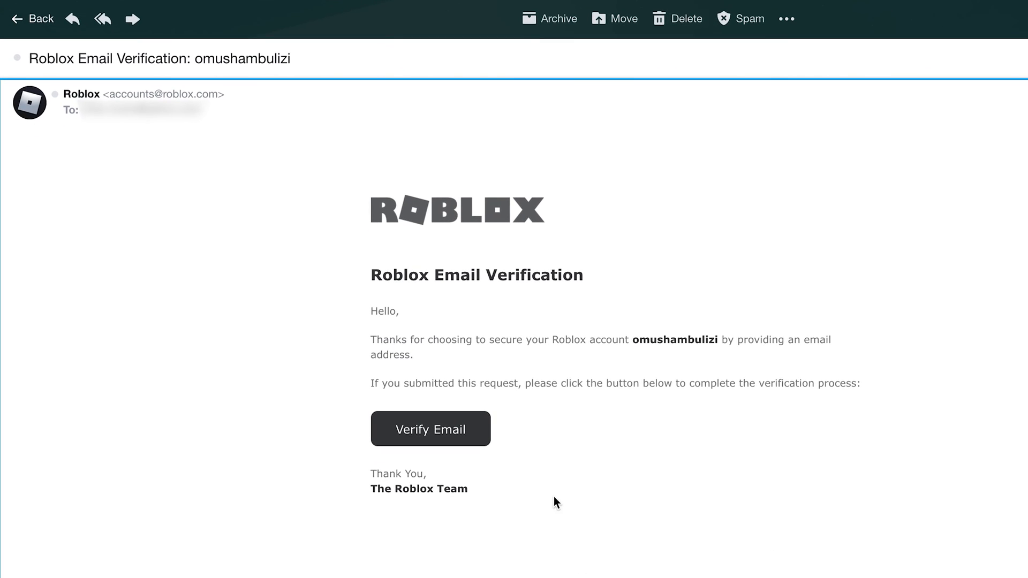
{"action": "mouse_move", "coordinate": [412, 432]}
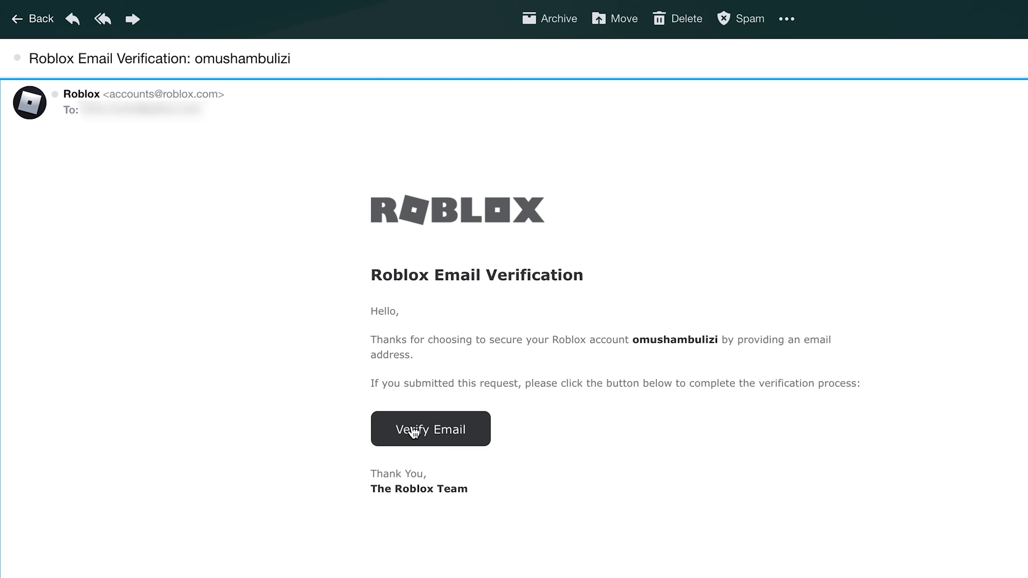
{"action": "left_click", "coordinate": [430, 429]}
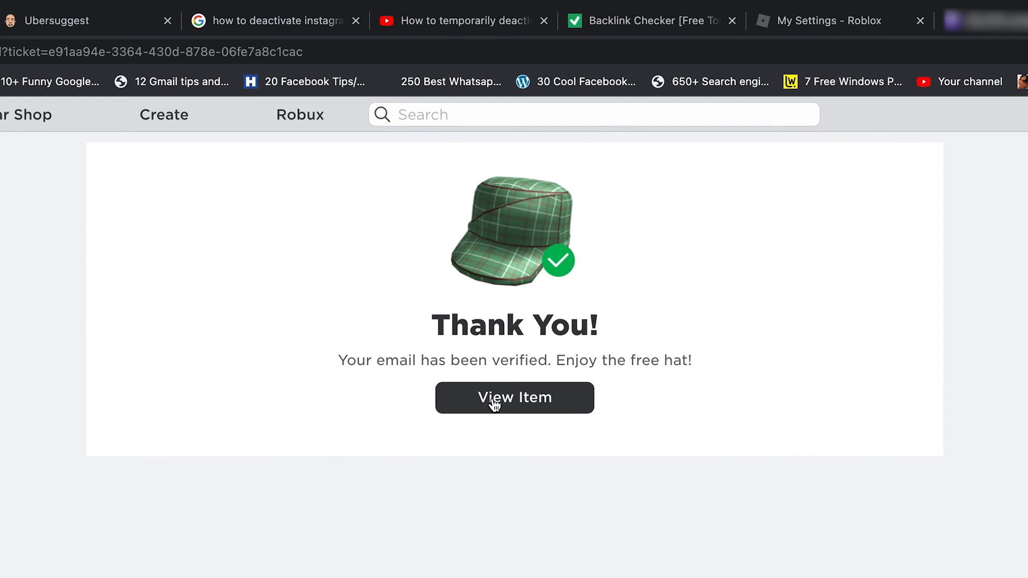
Open the Roblox settings dropdown from the thank-you page.
{"action": "left_click", "coordinate": [514, 397]}
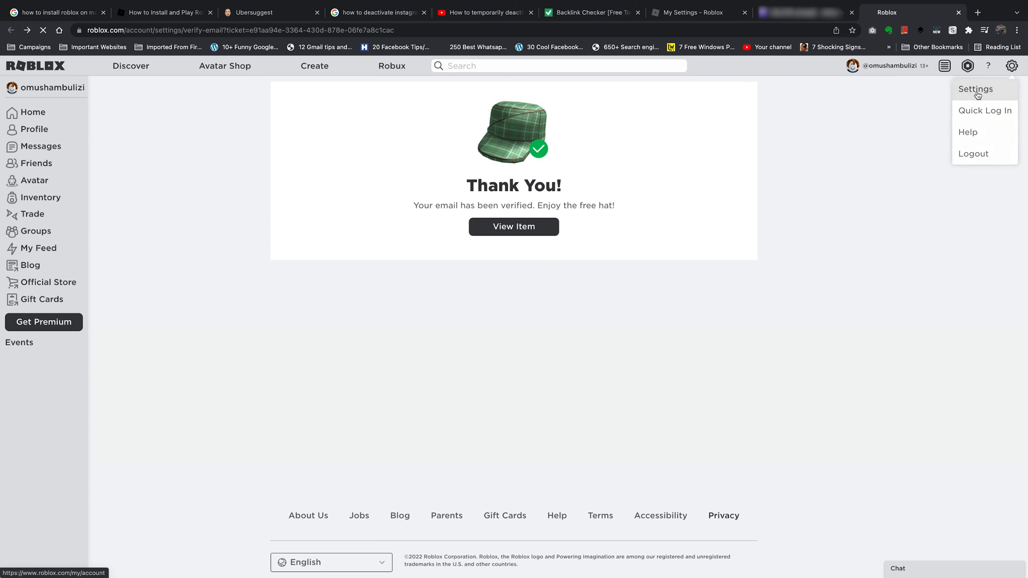
Choose Settings and log back in with saved credentials to reach My Settings.
{"action": "left_click", "coordinate": [973, 154]}
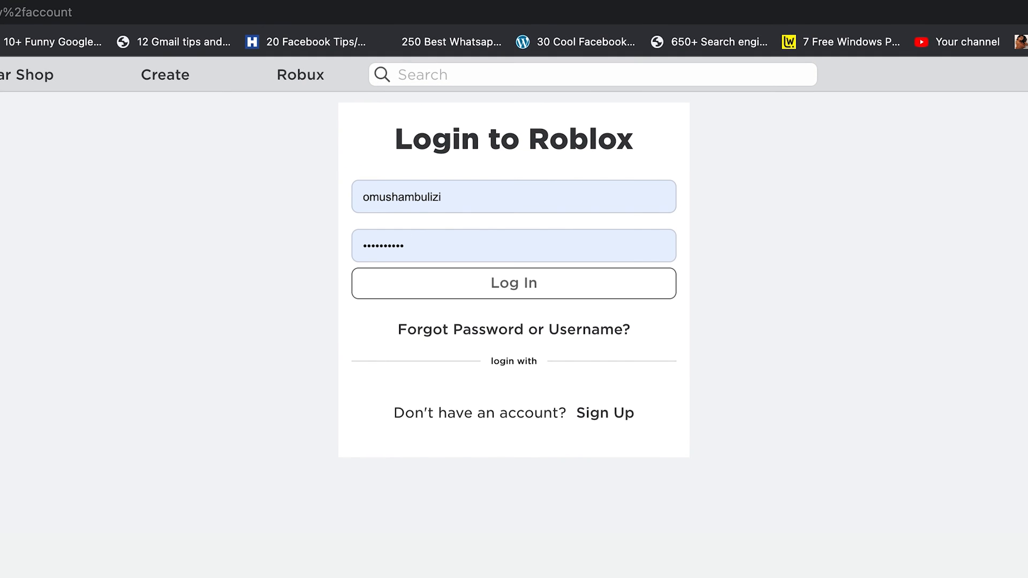
{"action": "left_click", "coordinate": [514, 284]}
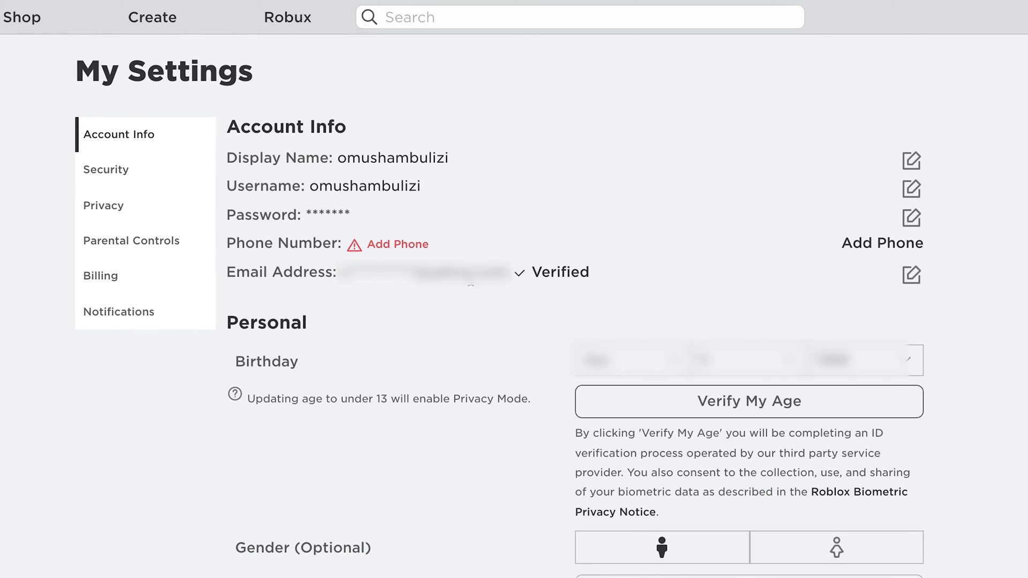
{"action": "mouse_move", "coordinate": [696, 286]}
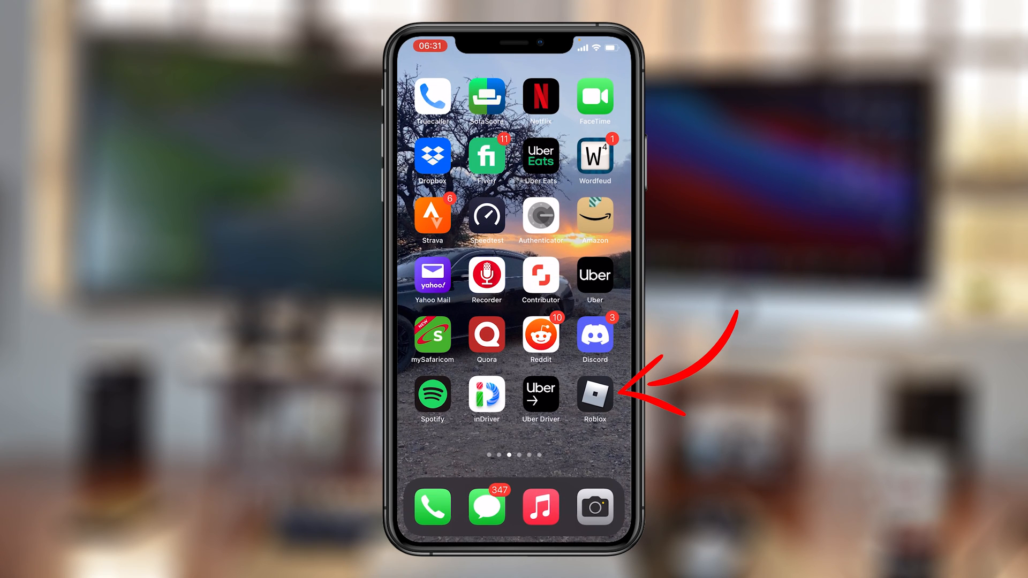
Launch the Roblox iPhone app and switch to the More tab.
{"action": "left_click", "coordinate": [593, 393]}
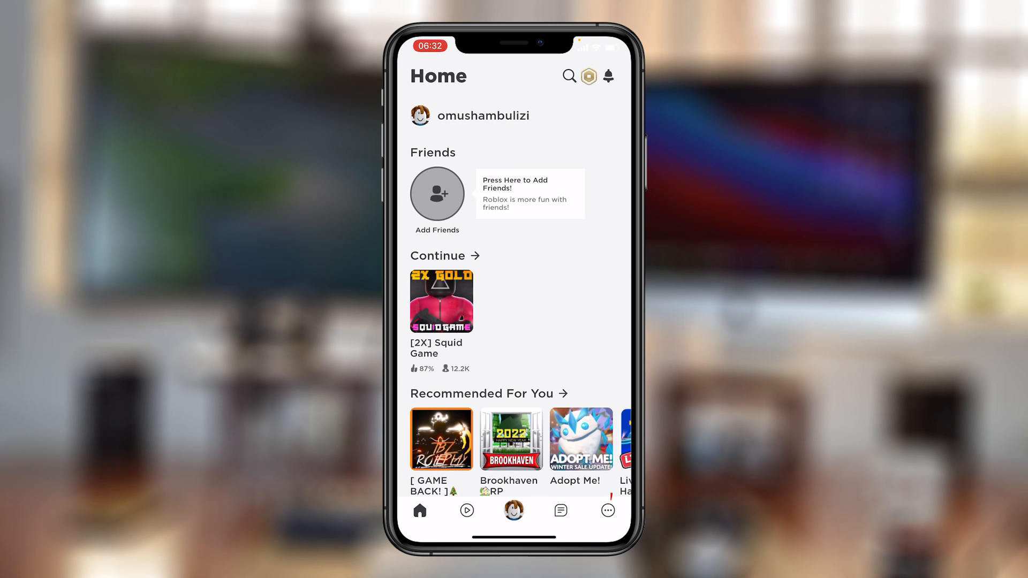
{"action": "left_click", "coordinate": [605, 511]}
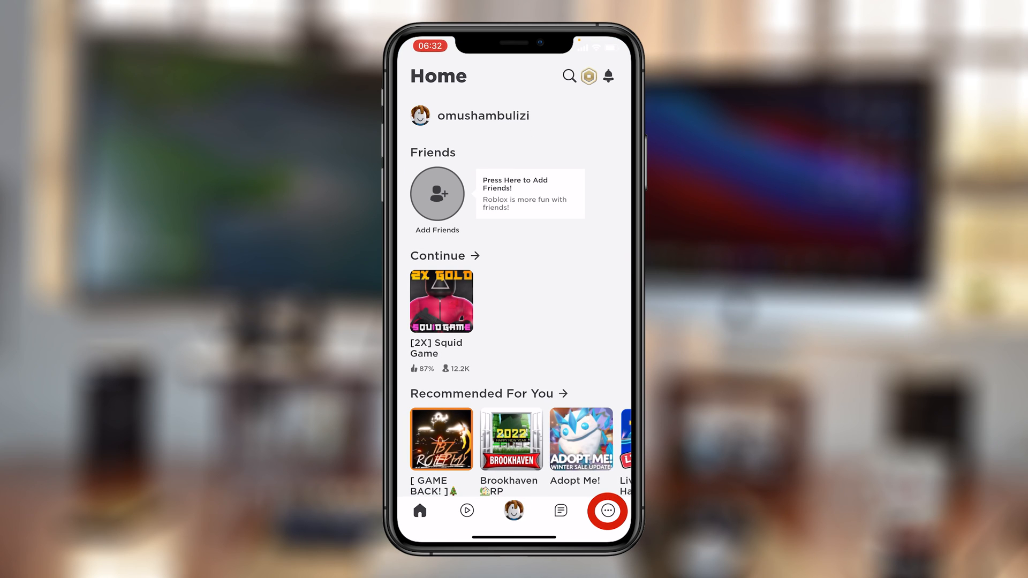
{"action": "left_click", "coordinate": [605, 511]}
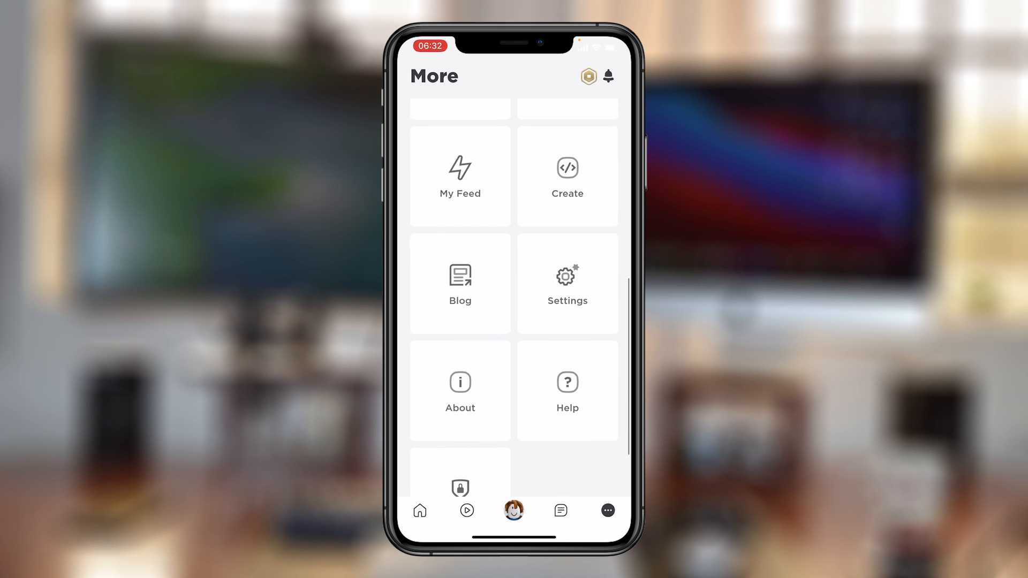
Open app Settings, view the Change My Email form, and close it unchanged.
{"action": "left_click", "coordinate": [566, 284]}
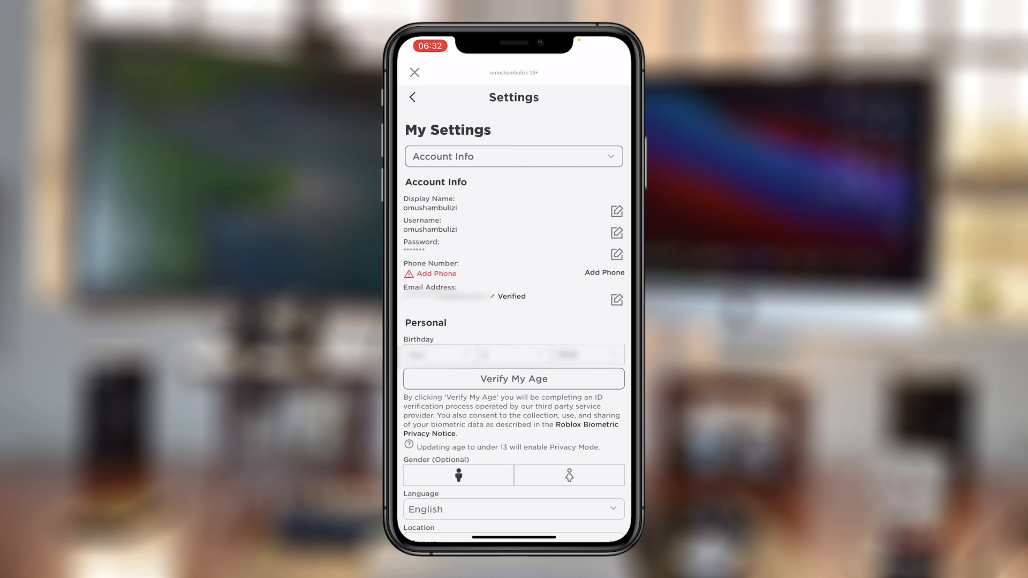
{"action": "left_click", "coordinate": [616, 300]}
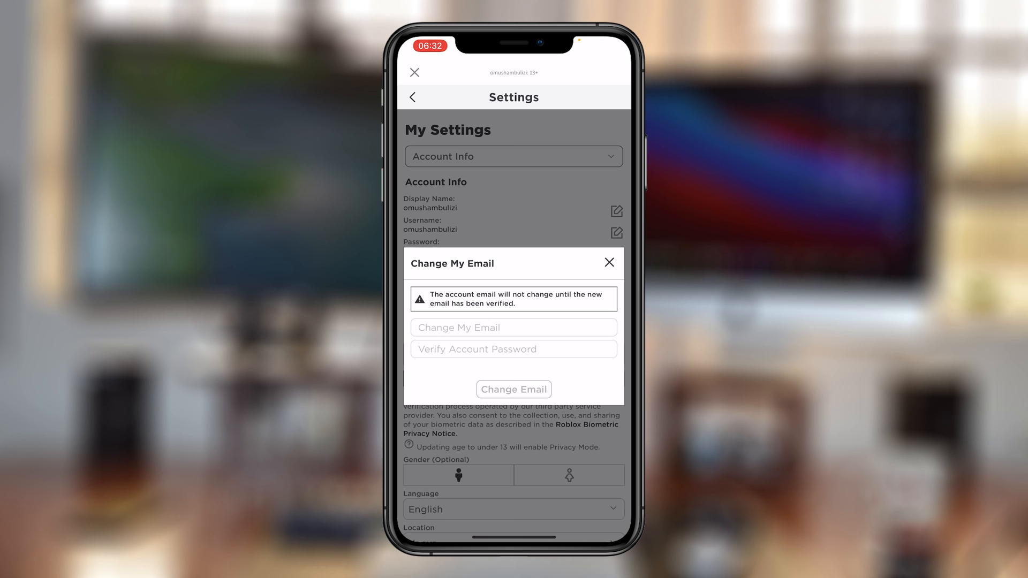
{"action": "left_click", "coordinate": [608, 262]}
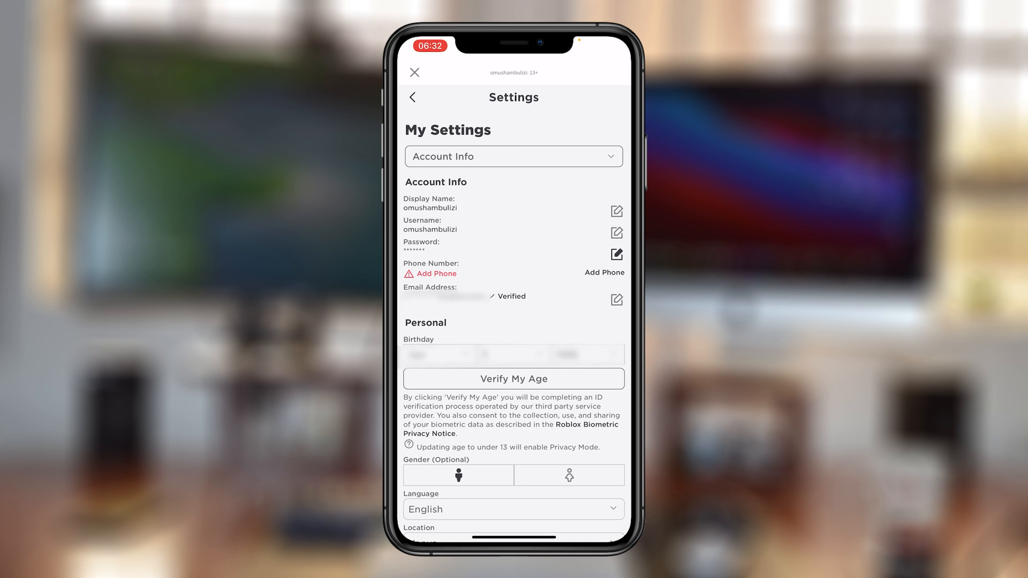